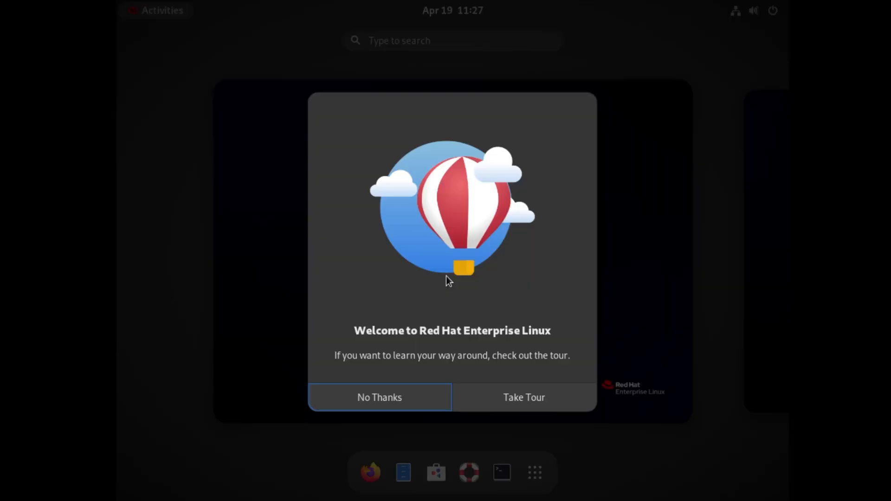
mouse_move(390, 375)
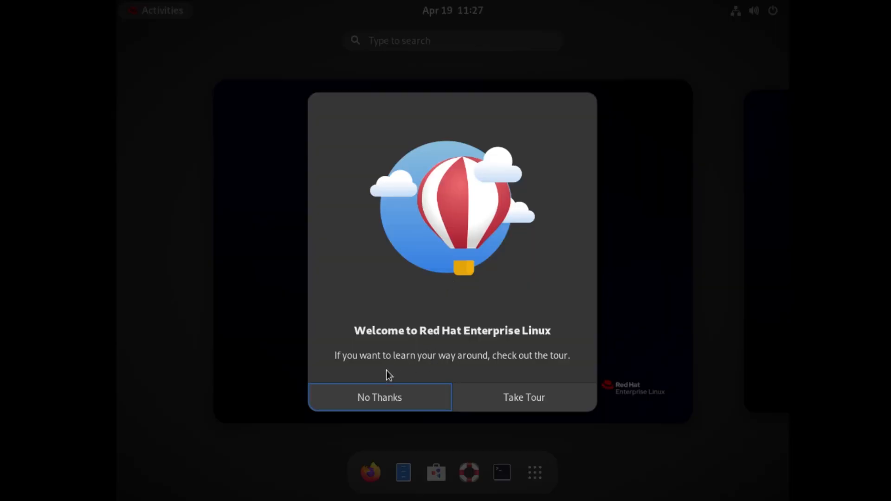
mouse_move(412, 377)
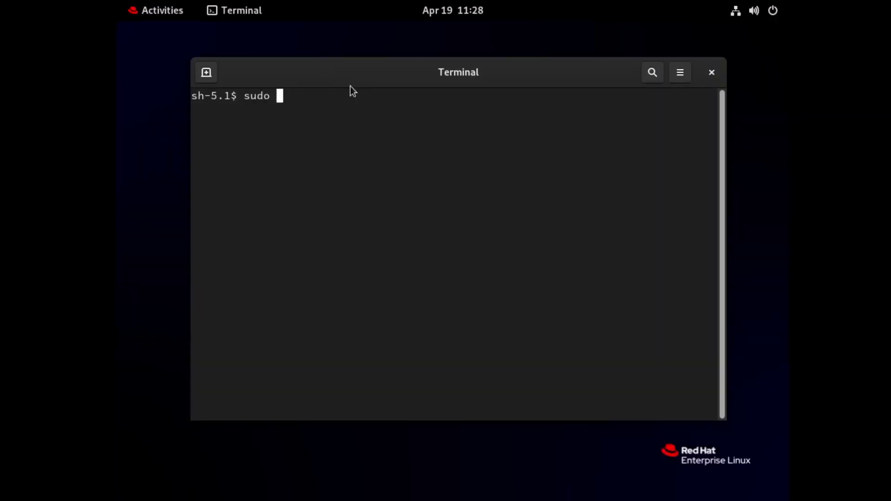
Draft 'ls -l /', clear it, and begin typing 'sudo -' at the prompt
type("ls -l /")
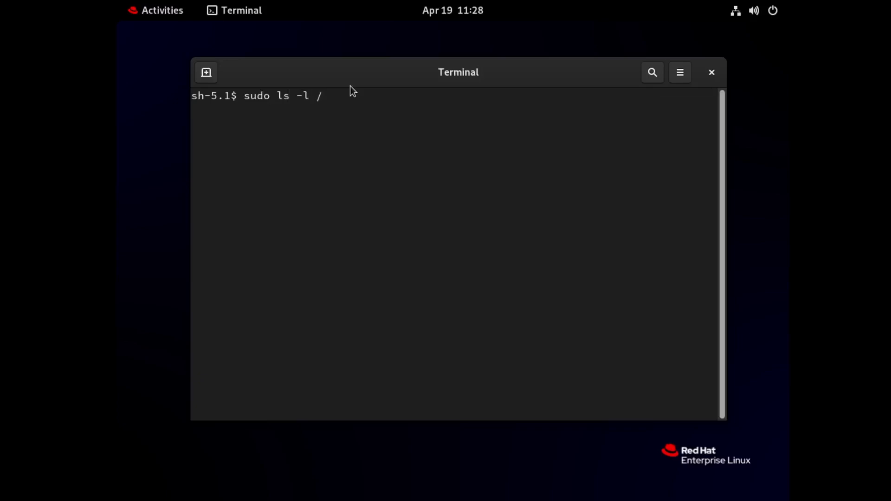
key("BackSpace")
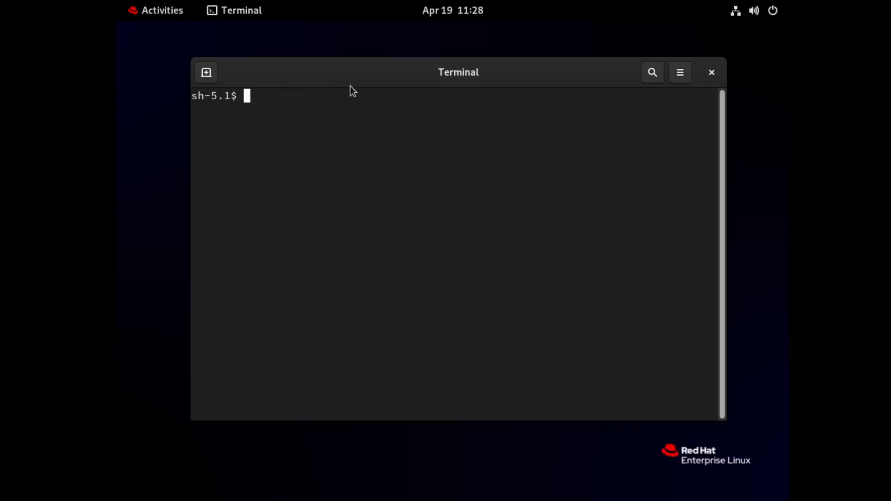
type("sudo -")
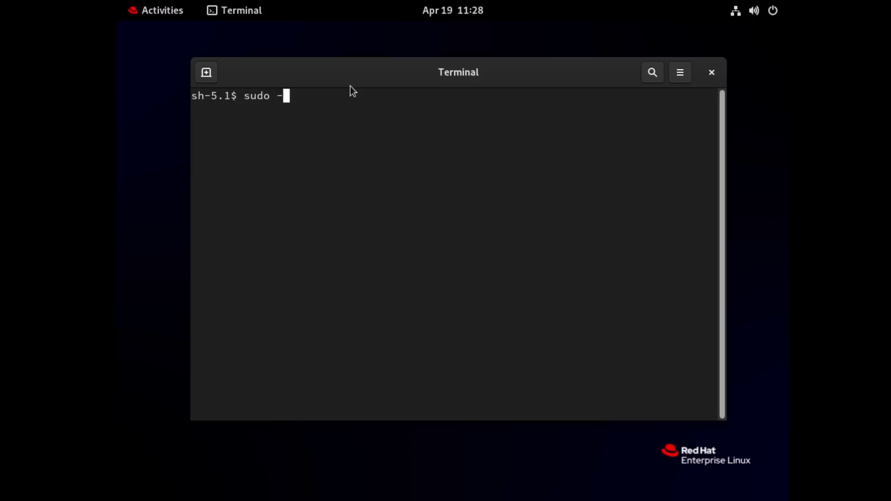